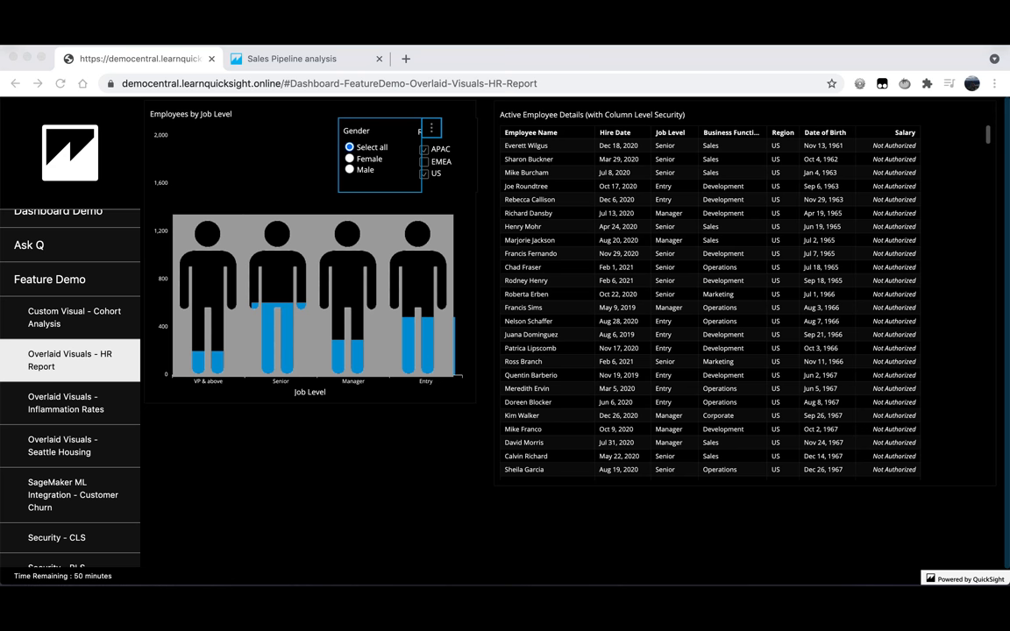
- Return from the Sales Pipeline analysis to the QuickSight start page and show the Datasets list
click(293, 58)
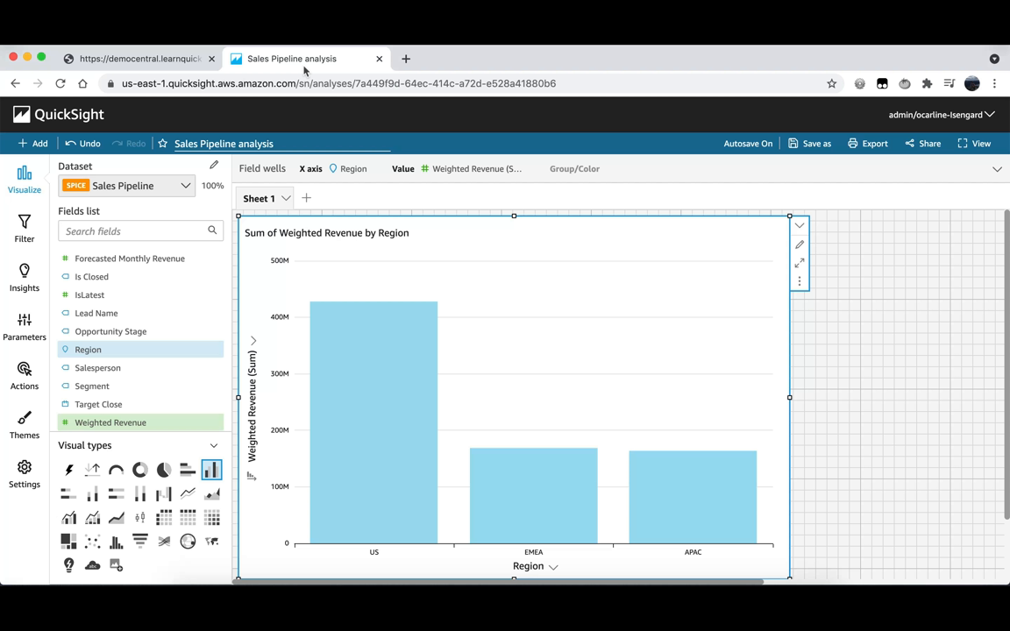
click(57, 114)
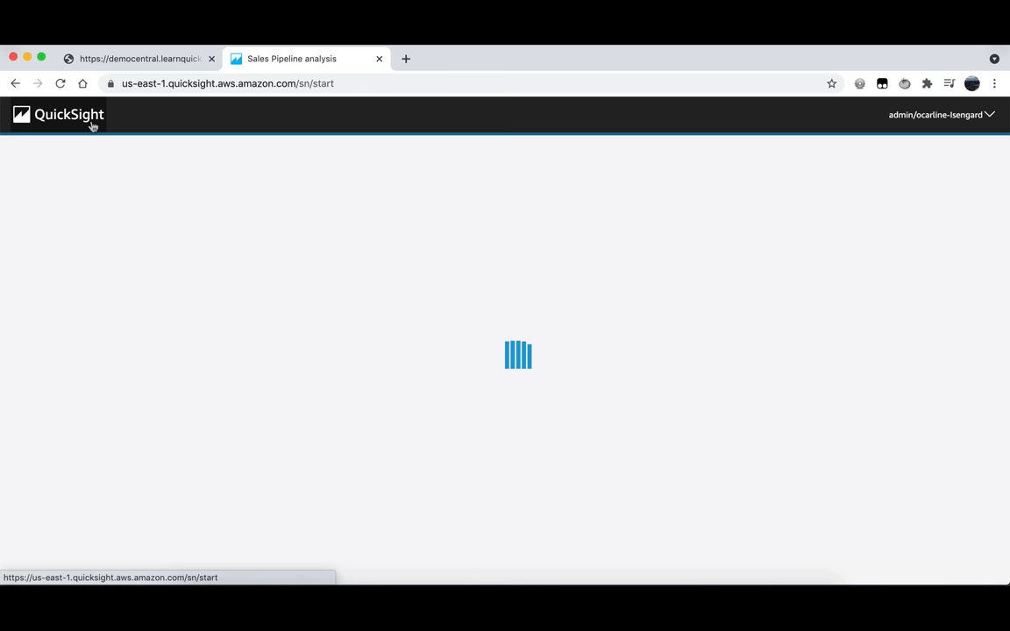
click(56, 406)
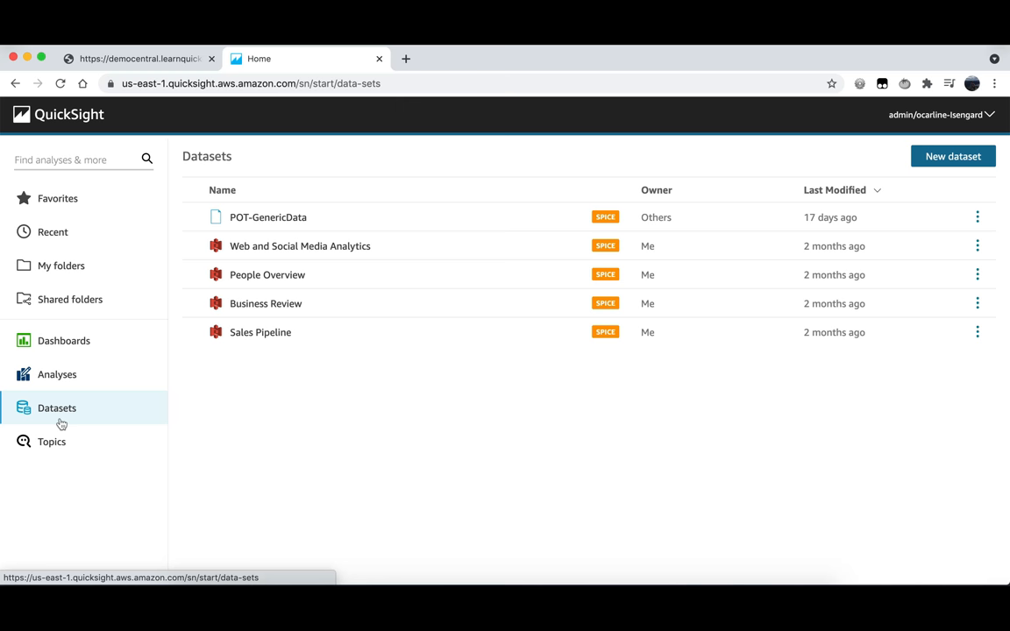
mouse_move(254, 333)
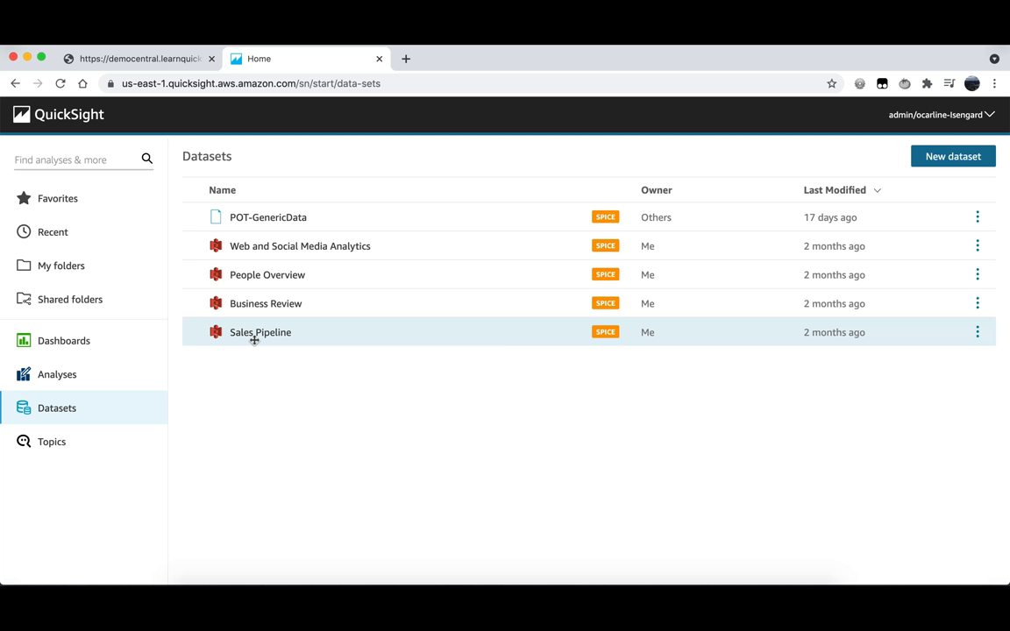
- Create a new analysis from the Sales Pipeline dataset
click(259, 331)
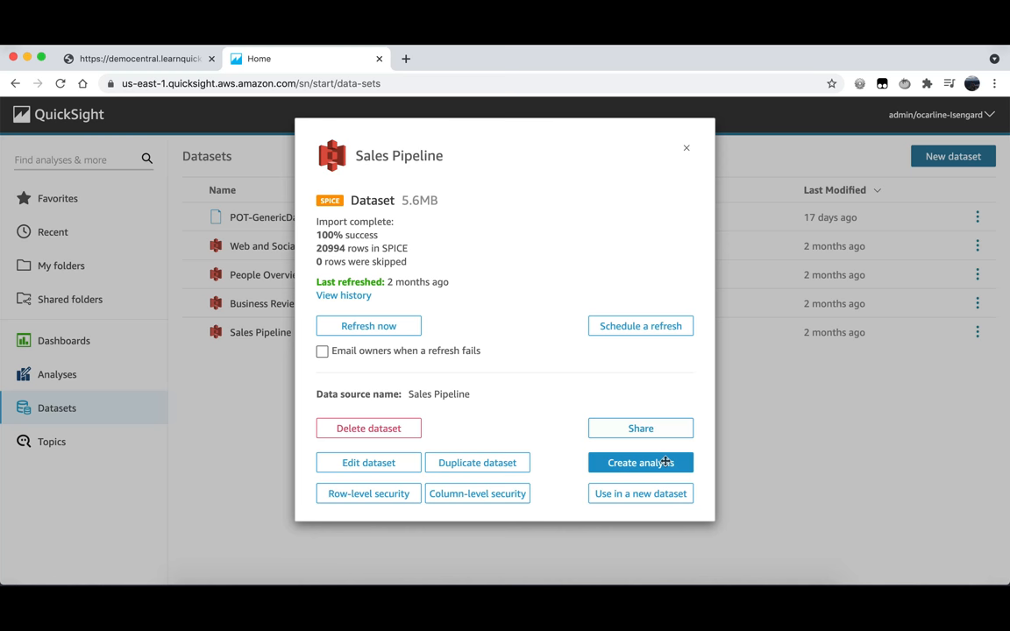
click(640, 463)
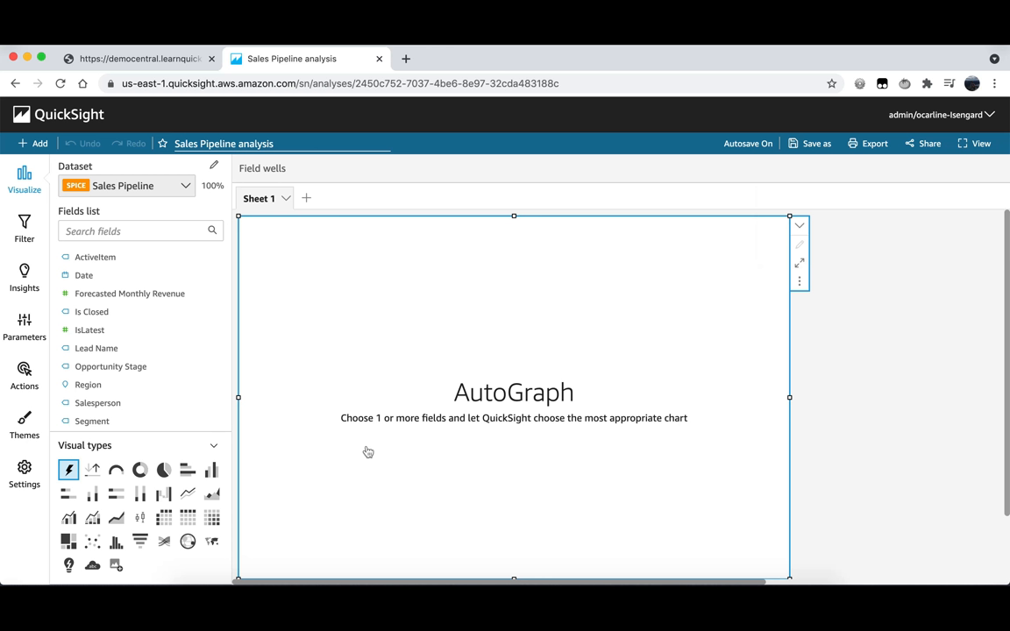
mouse_move(368, 449)
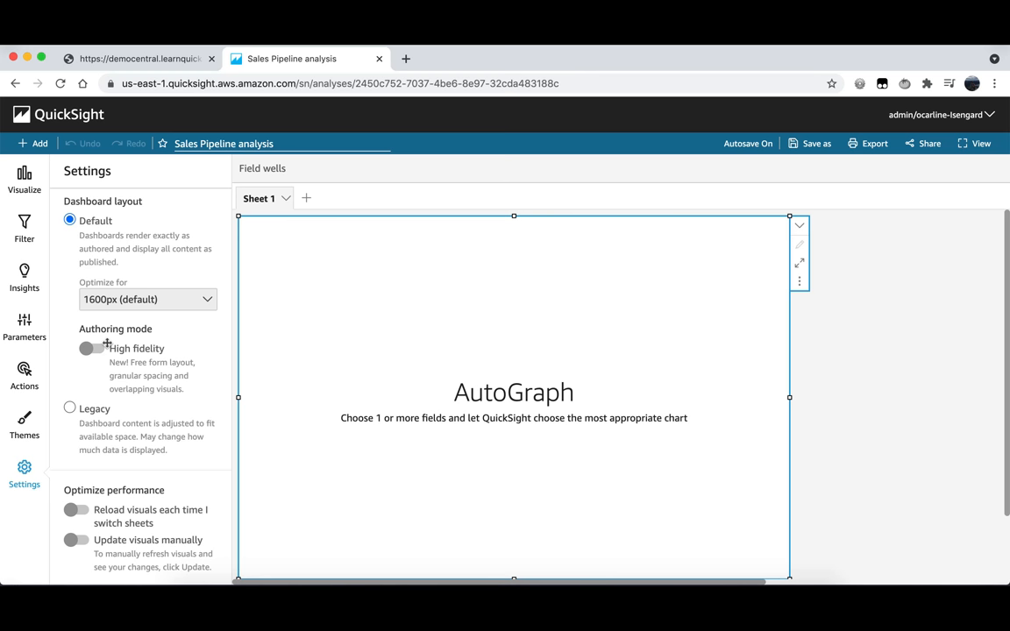
- Turn on High fidelity authoring mode in the analysis settings and apply it
click(88, 347)
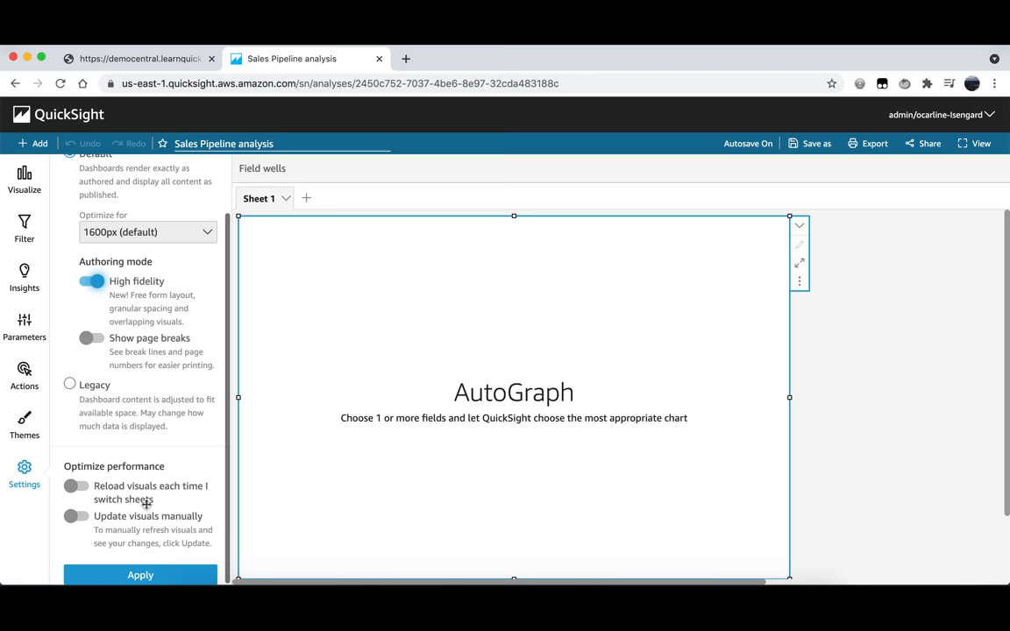
click(141, 575)
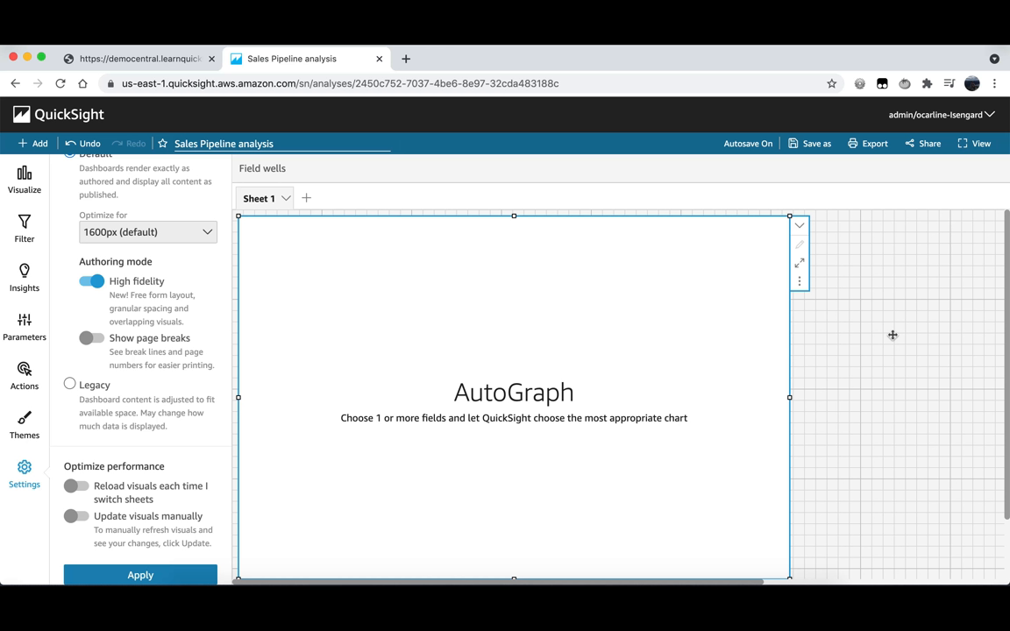
mouse_move(418, 186)
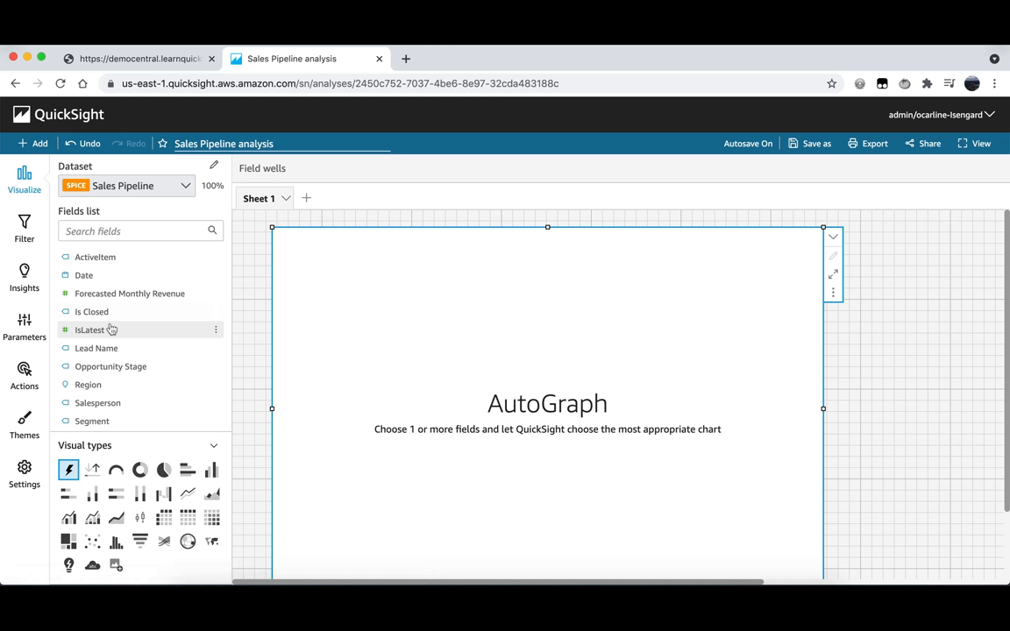
mouse_move(89, 330)
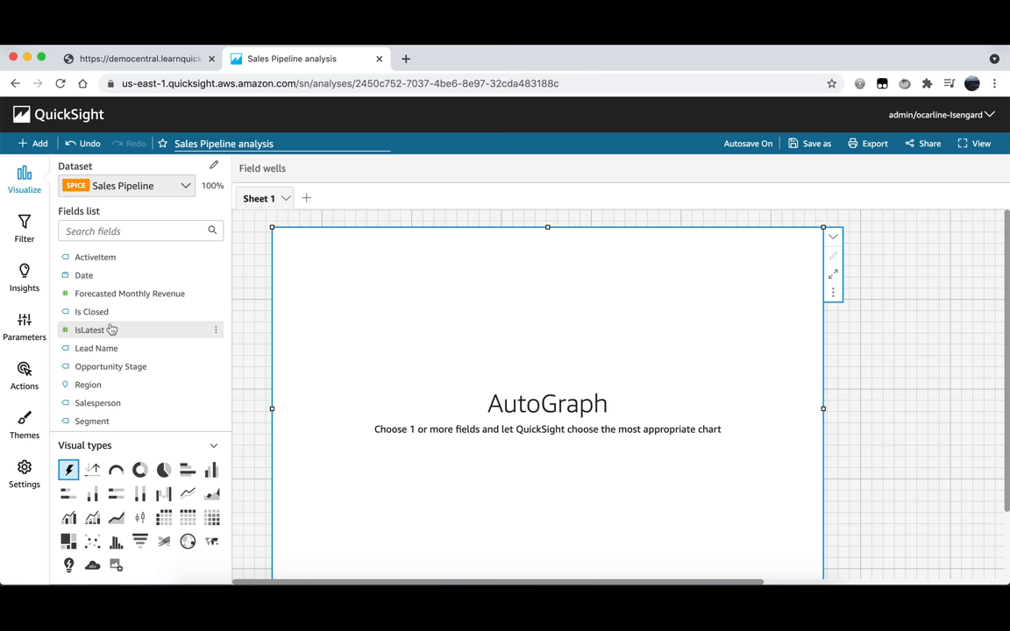
- Add Weighted Revenue and Region to the visual to chart revenue for US, EMEA and APAC
scroll(down, 3)
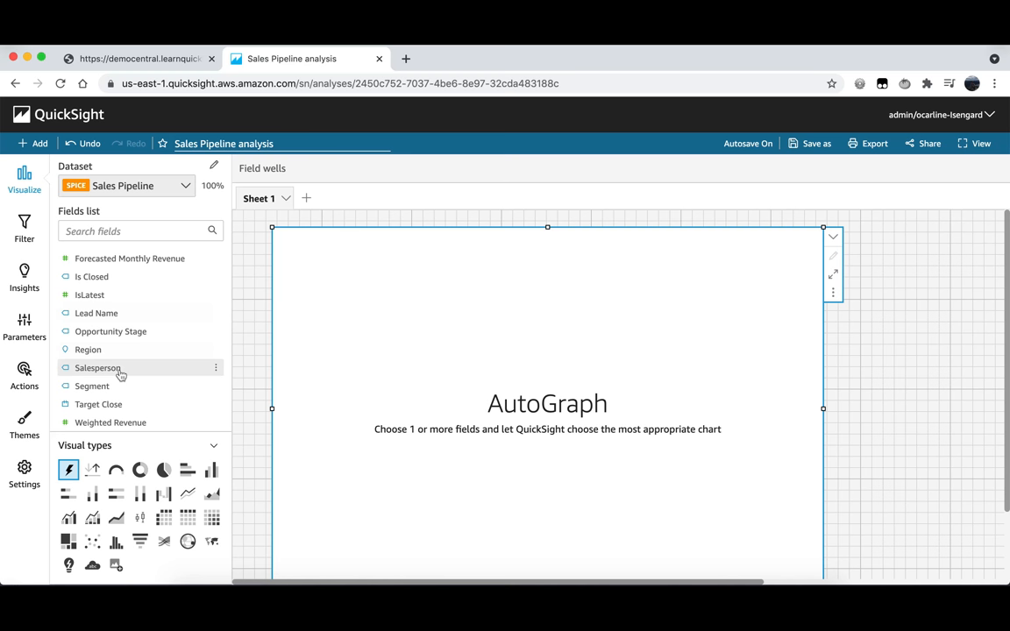
click(87, 349)
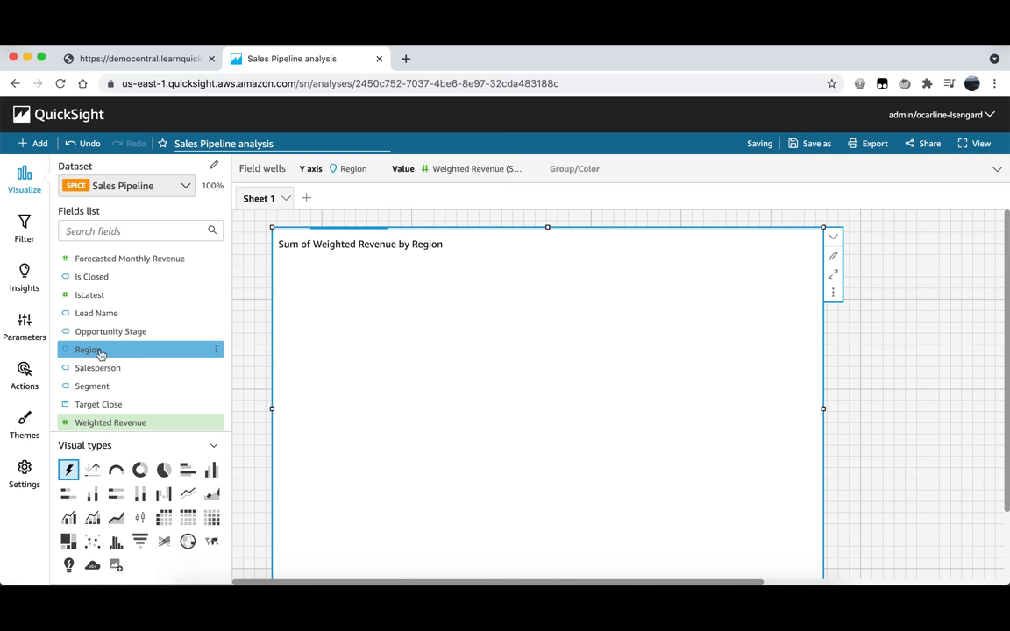
click(88, 349)
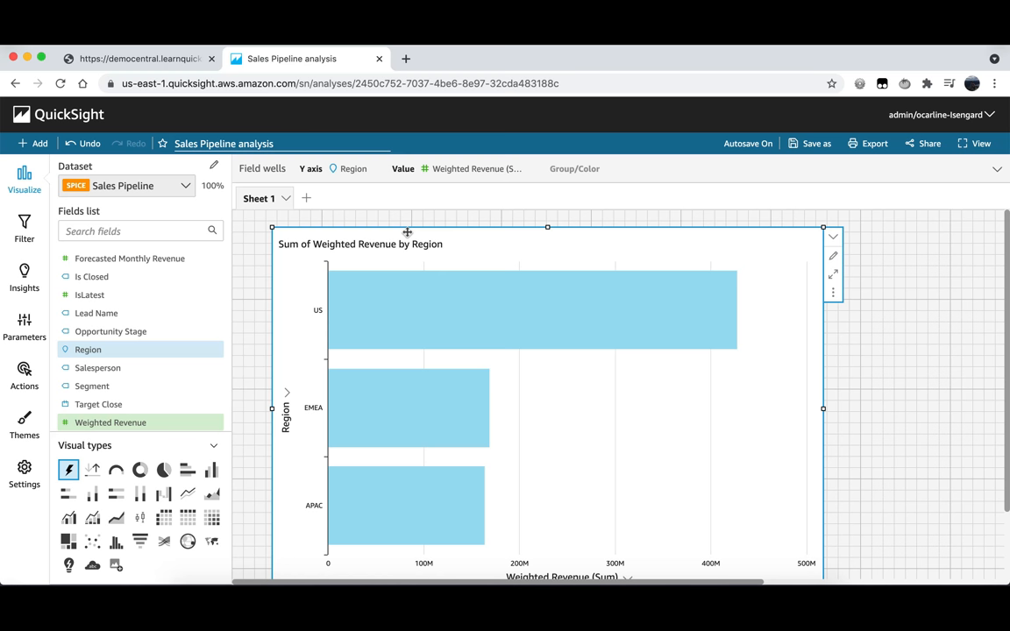
mouse_move(210, 469)
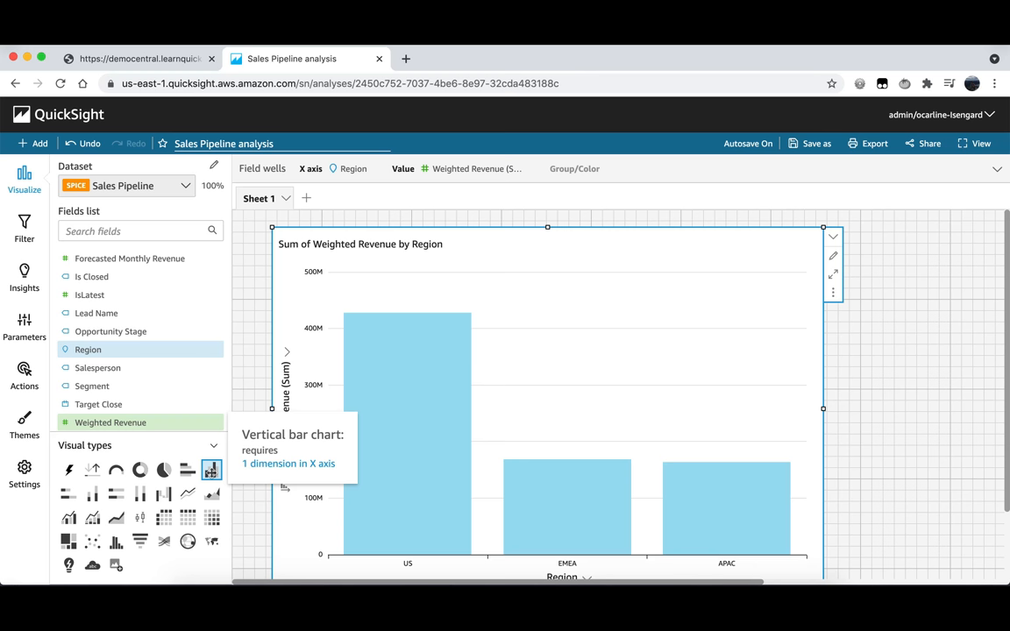
mouse_move(25, 227)
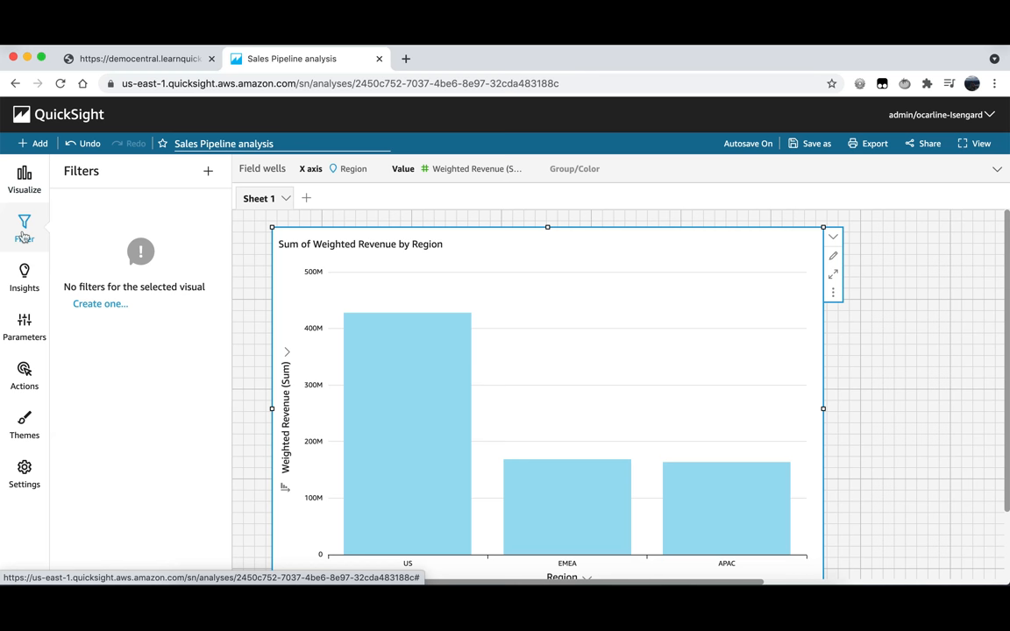
mouse_move(100, 303)
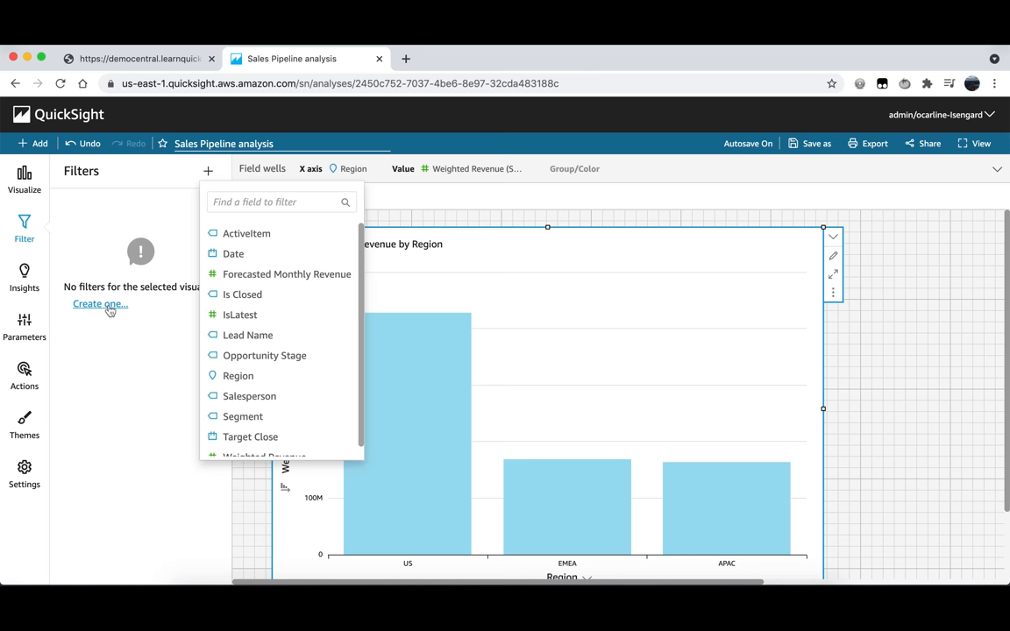
- Choose Date as the filter field for the revenue-by-region chart
click(233, 253)
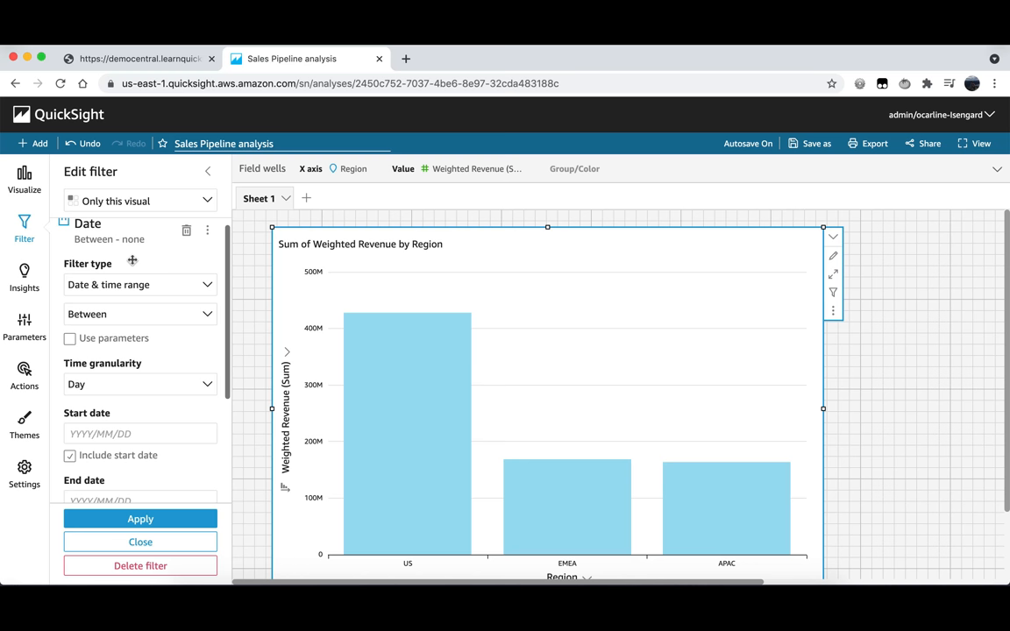
- Apply a Date filter from 2016/01/01 to 2016/12/31, including the end date, to the chart
click(140, 433)
text(2016/01/01)
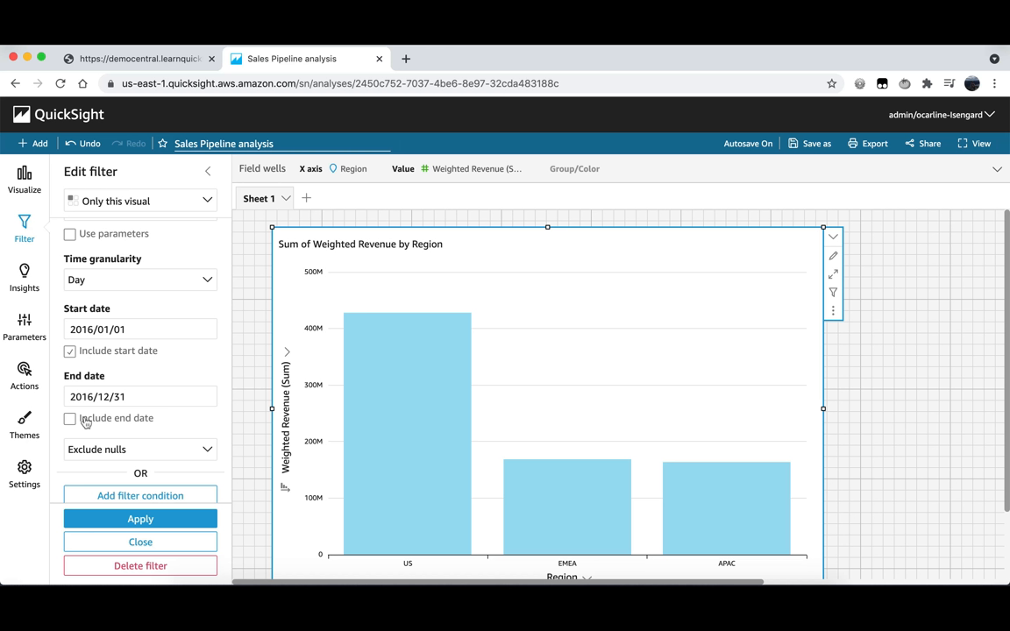
click(70, 417)
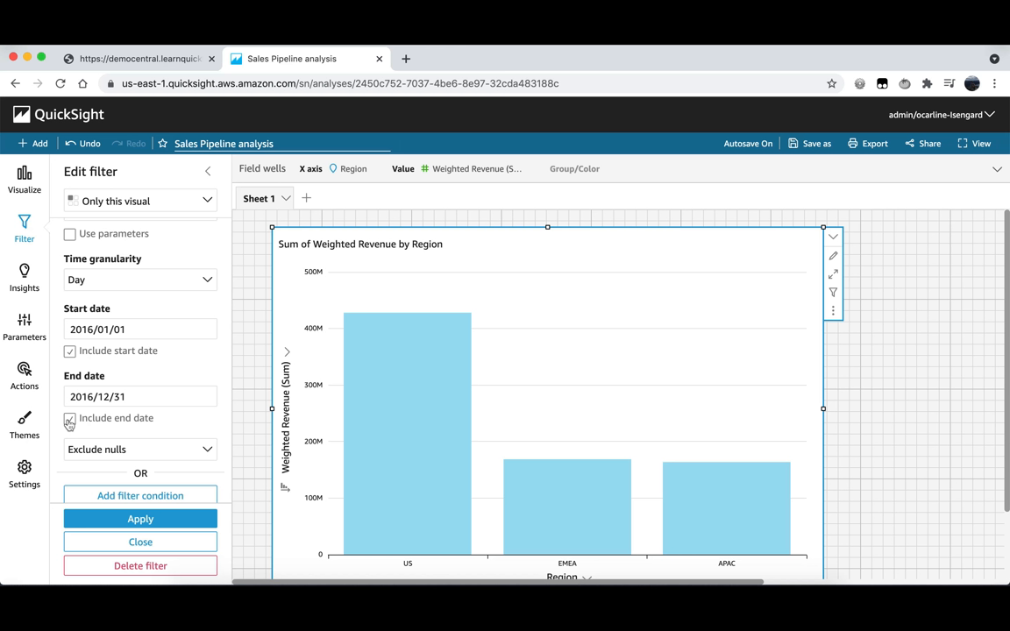
click(71, 418)
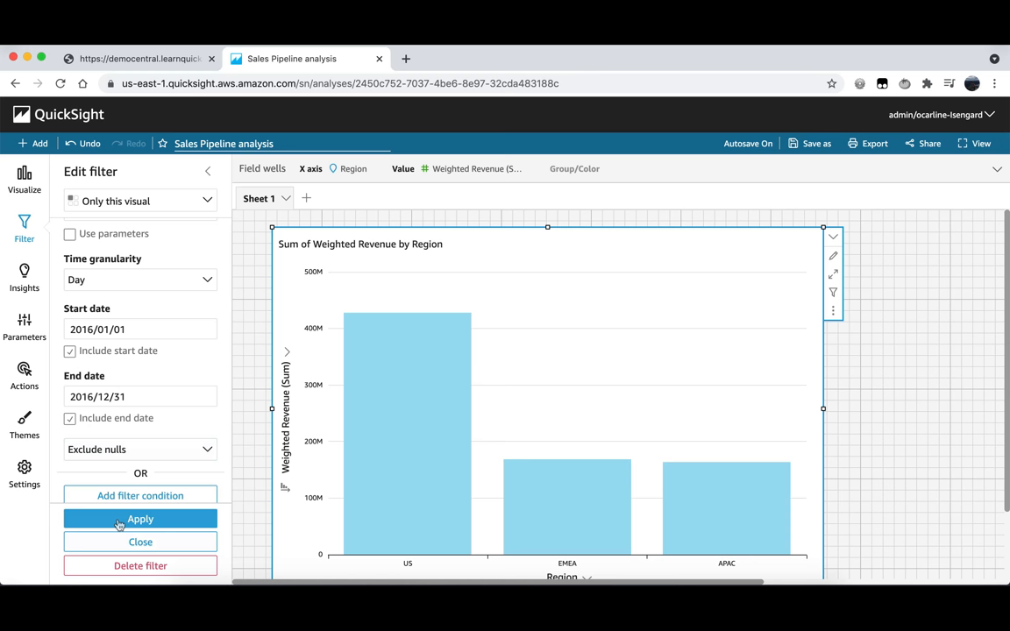
click(140, 518)
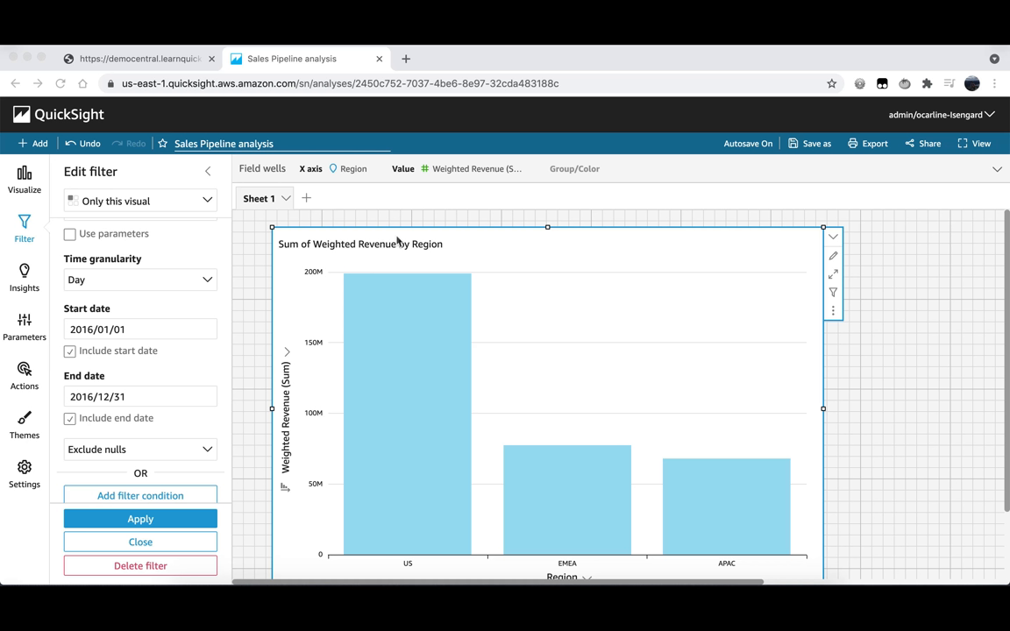
mouse_move(290, 279)
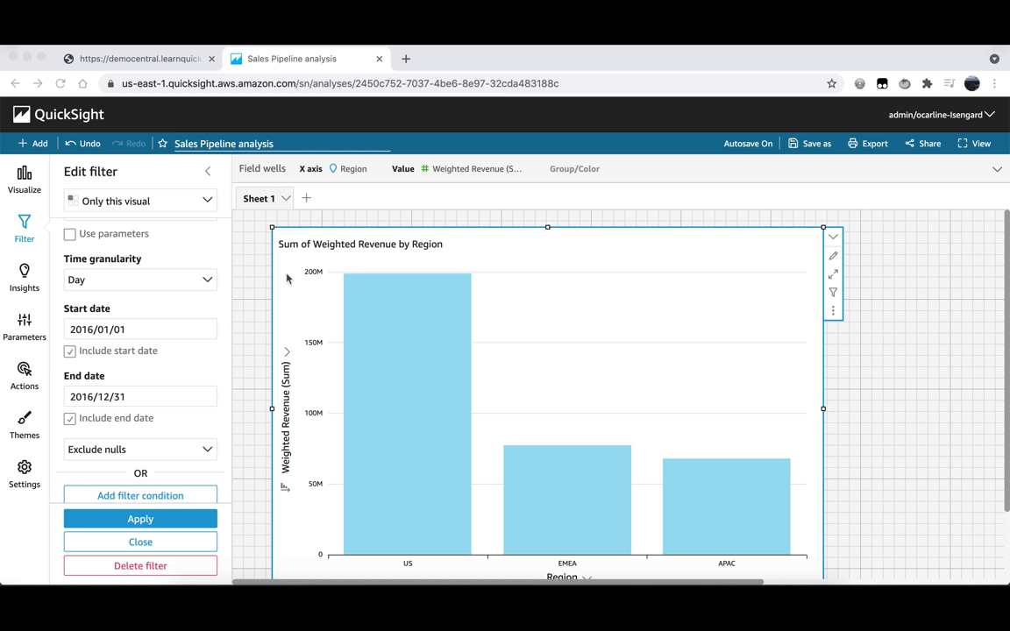
mouse_move(35, 147)
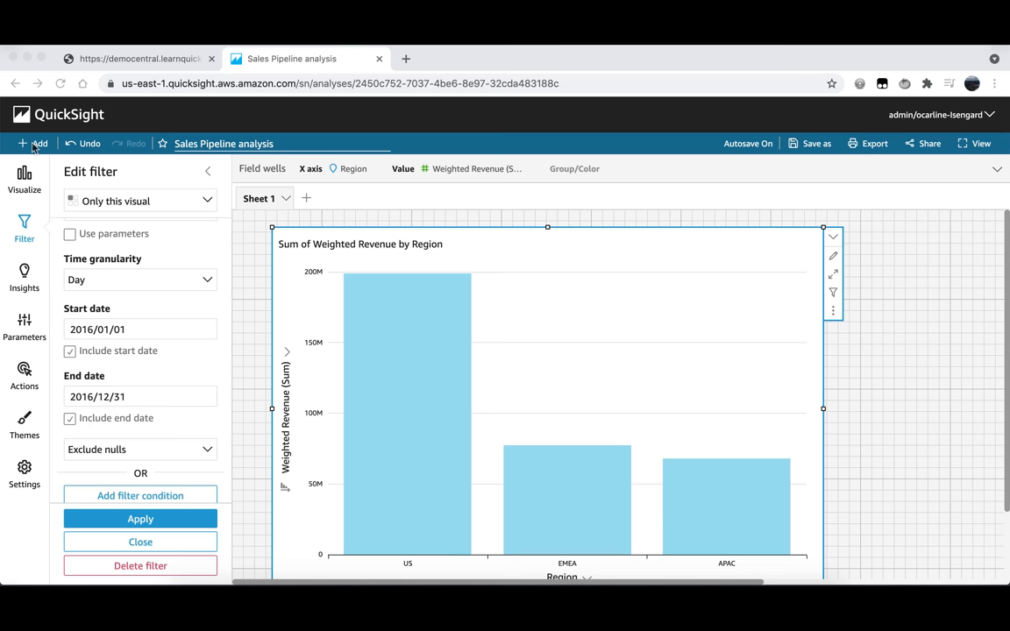
- Add a new insight to the sheet and browse its available computation types
click(33, 143)
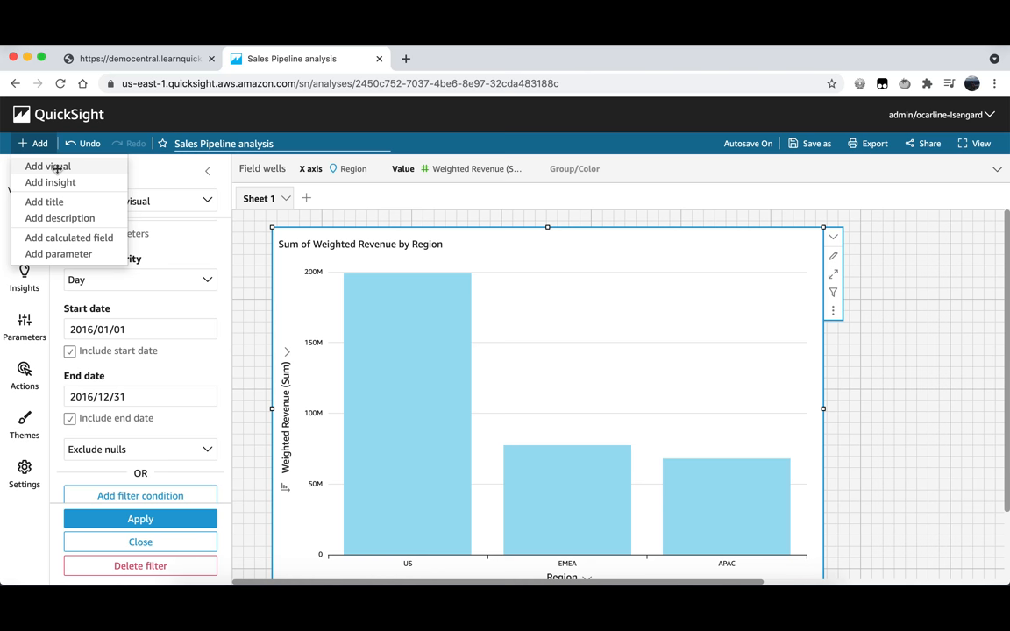
click(49, 183)
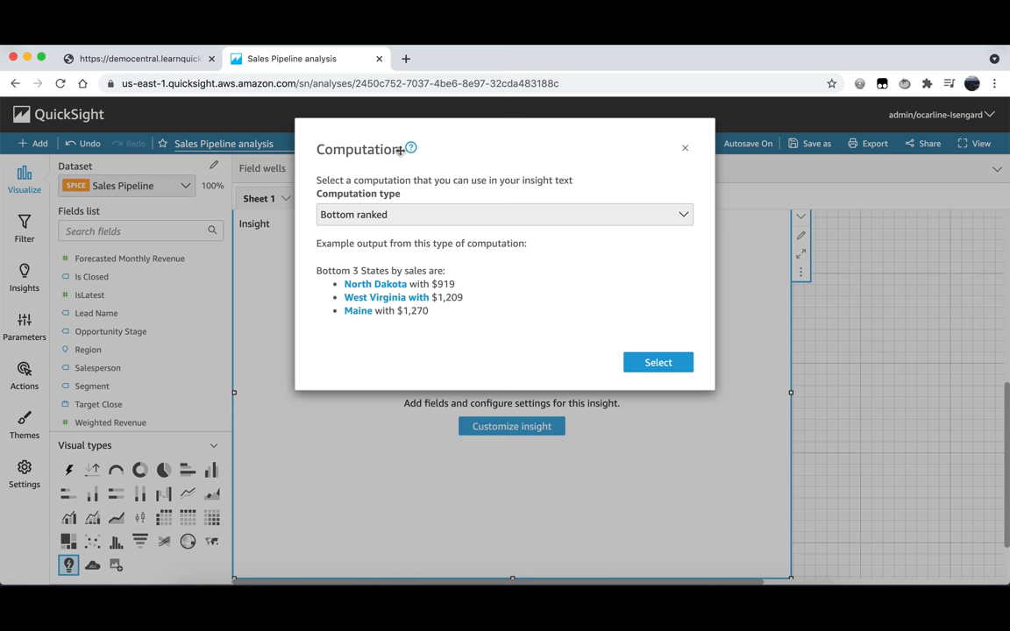
click(505, 214)
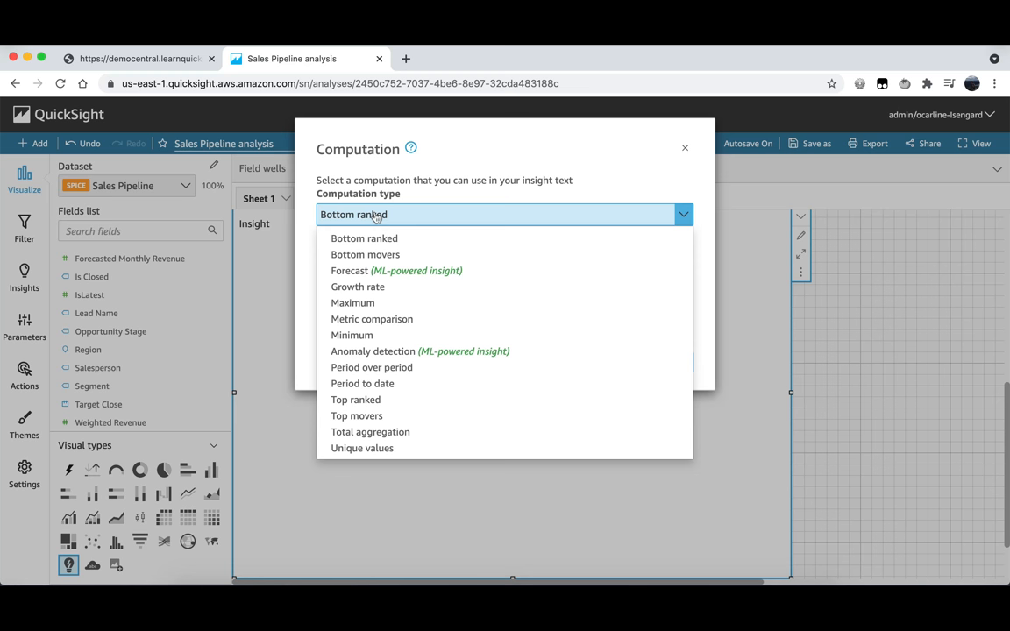
mouse_move(393, 254)
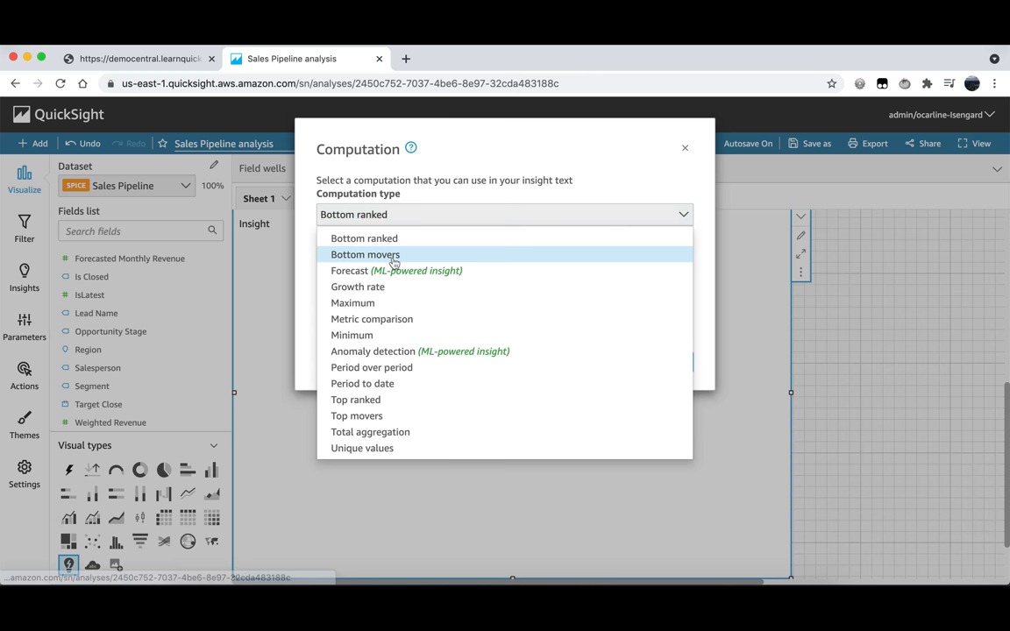
mouse_move(421, 350)
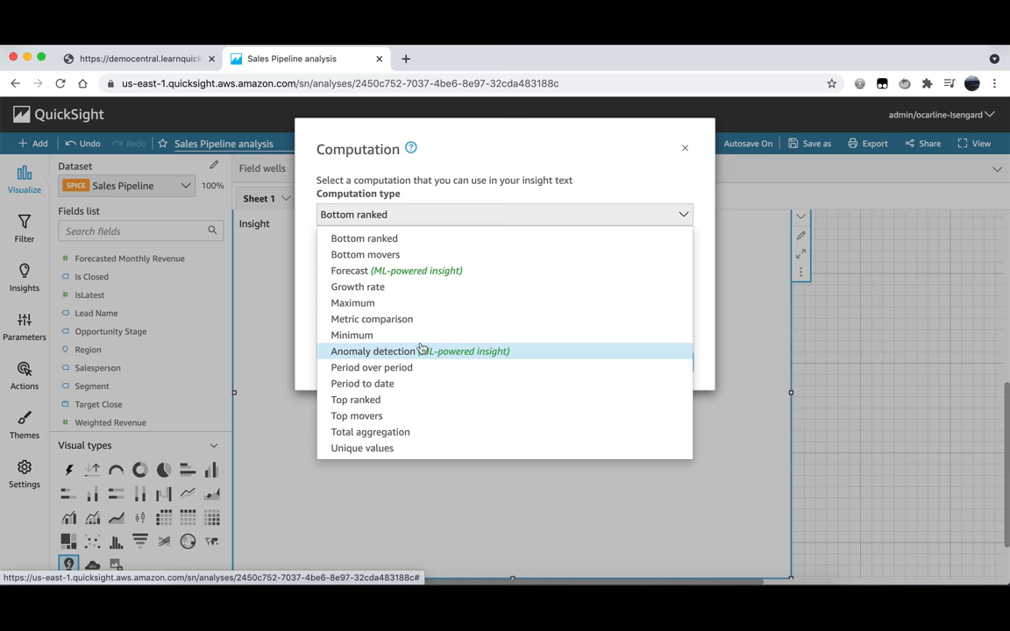
click(365, 238)
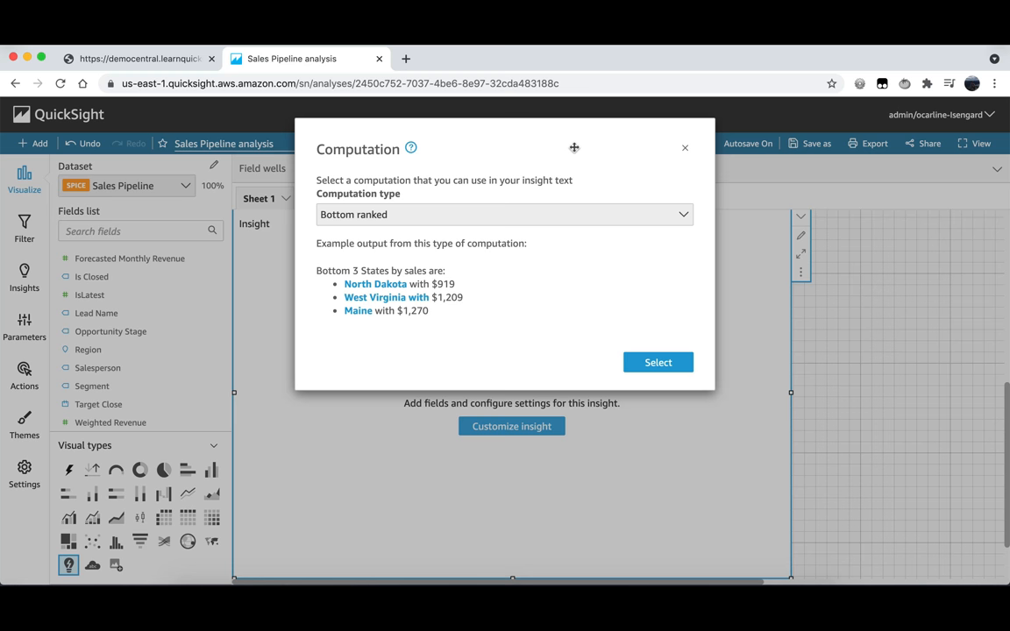
- Dismiss the Computation dialog without picking a computation, leaving the insight empty
click(683, 148)
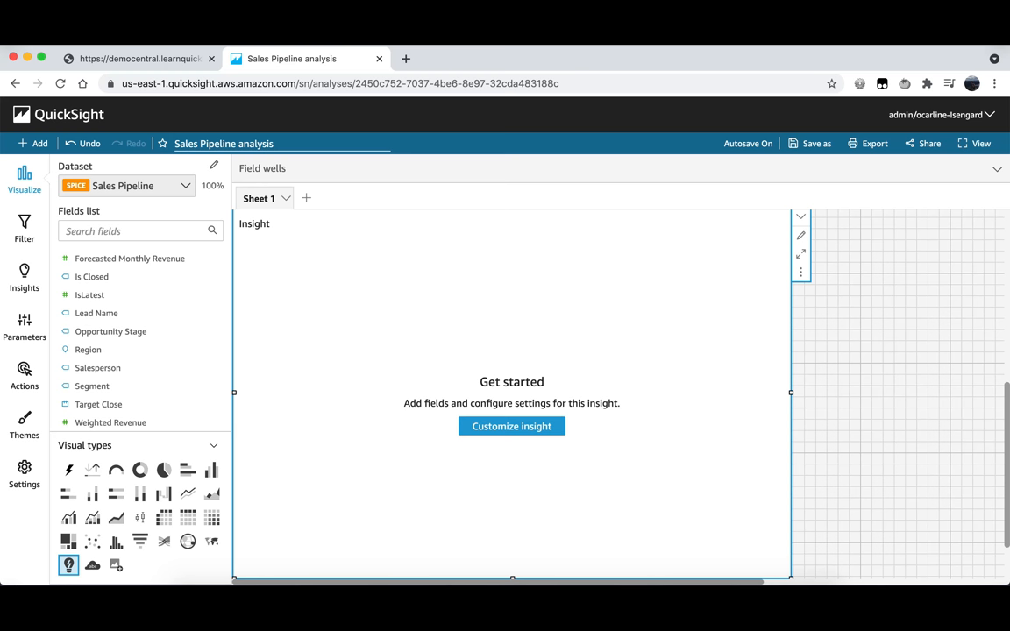
mouse_move(617, 335)
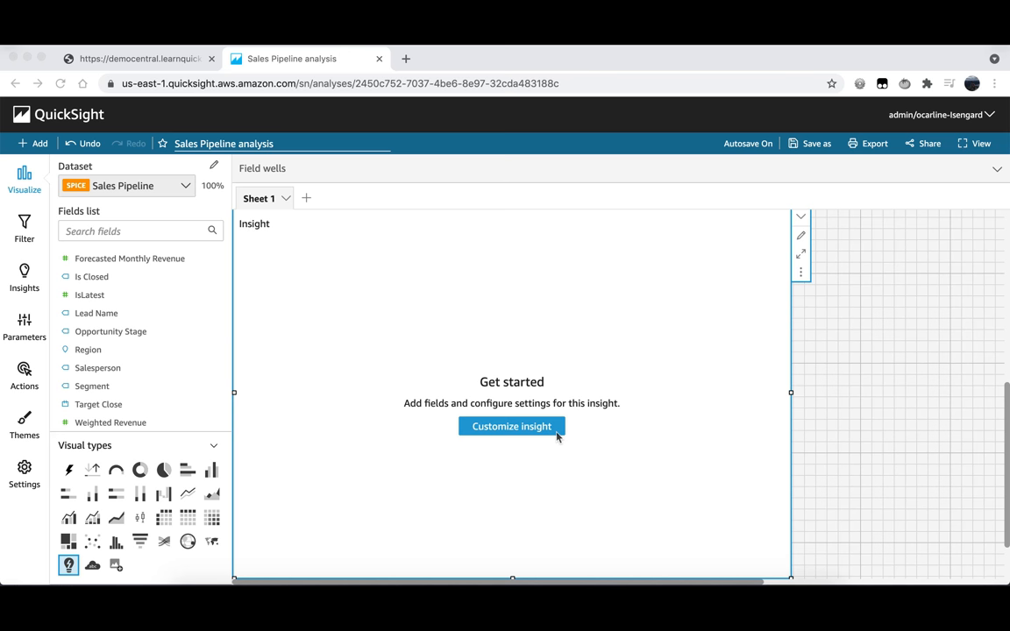
- Customize the insight's narrative and insert the thermometer image by its link
click(512, 426)
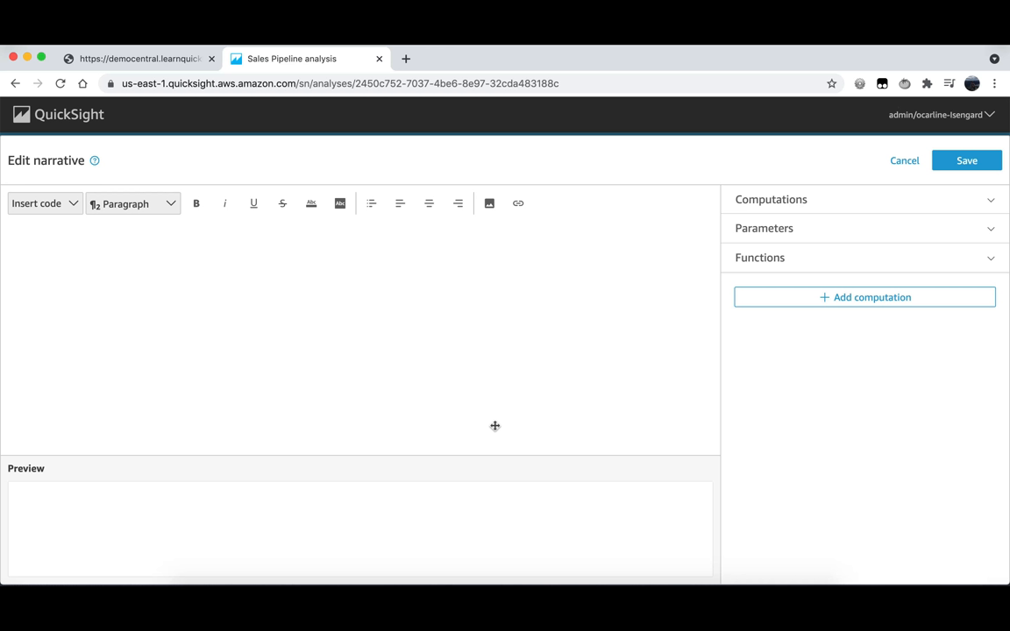
mouse_move(487, 203)
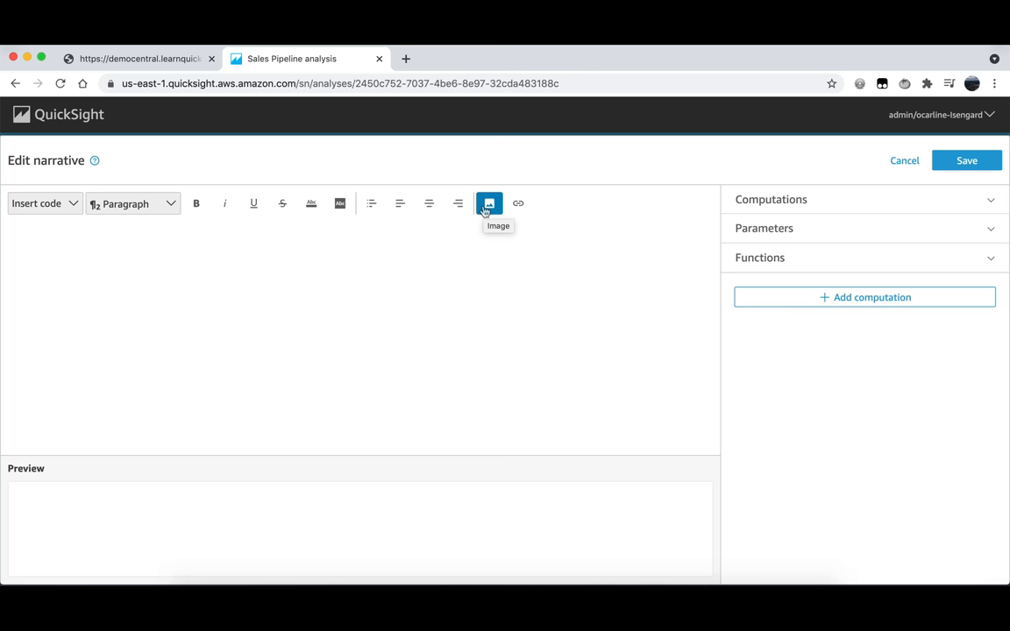
click(487, 204)
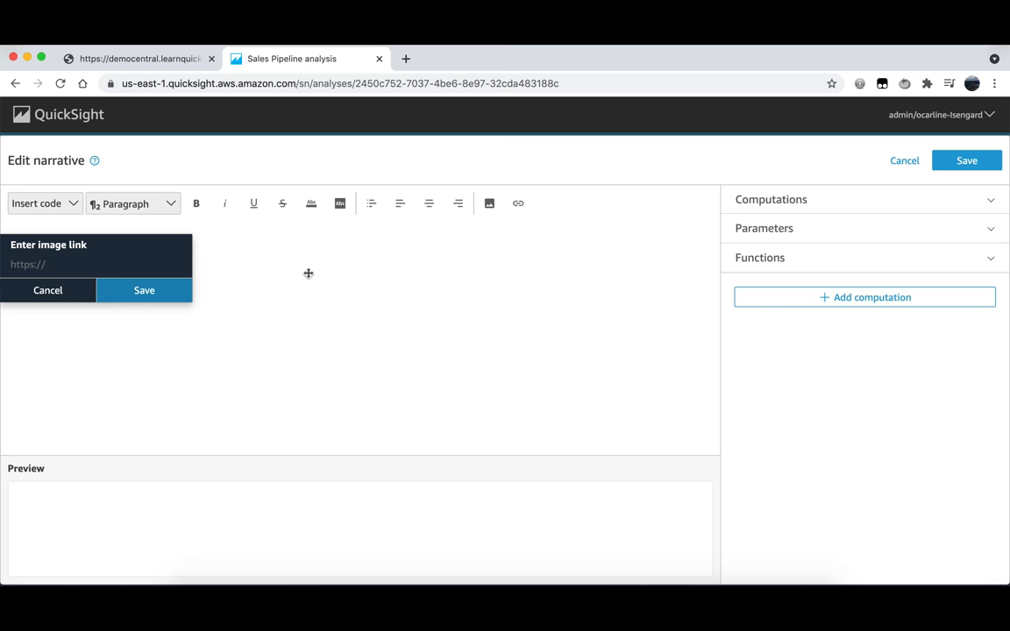
click(143, 291)
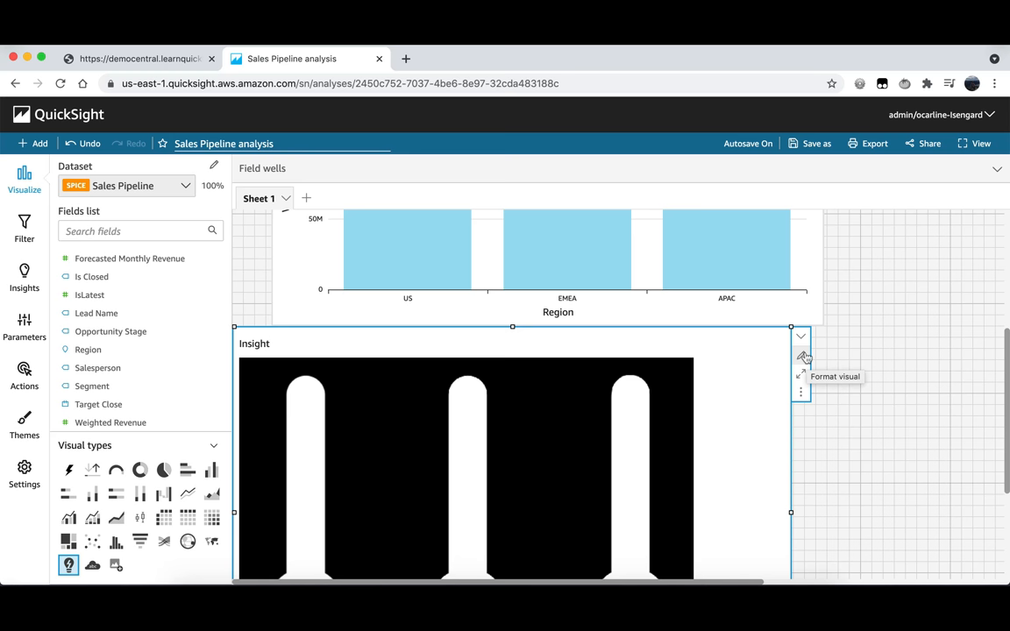
- Format the insight to hide its background and remove its border so it overlays the chart
click(799, 354)
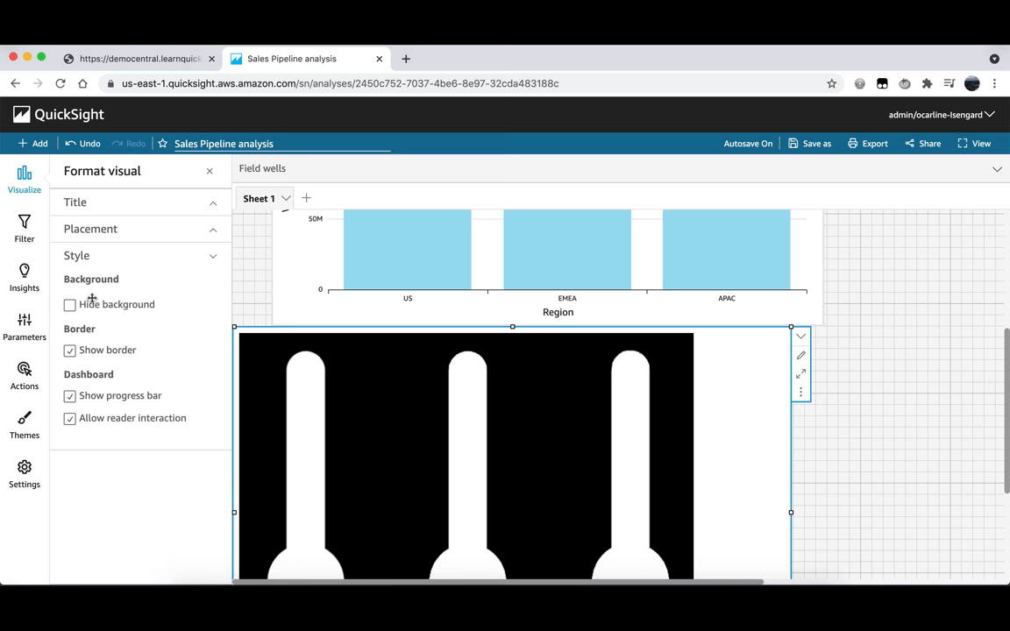
click(71, 305)
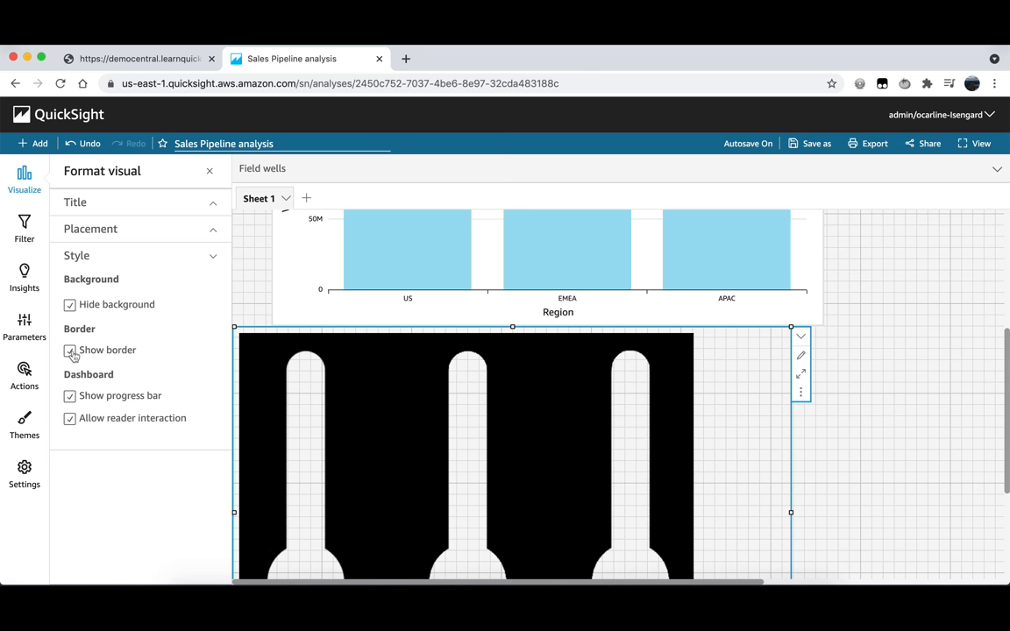
click(70, 350)
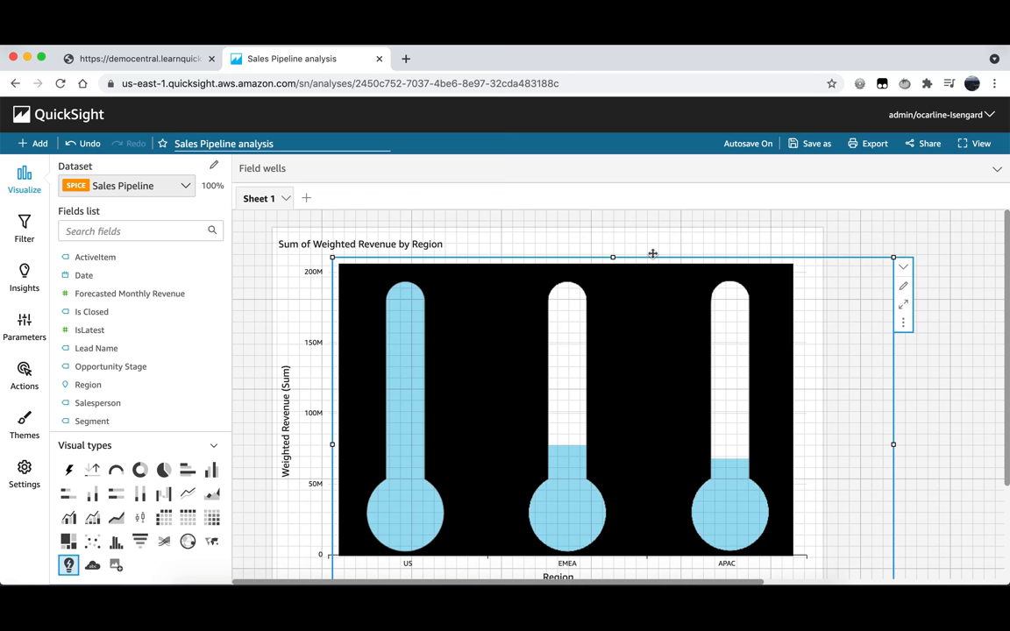
- Deselect the overlaid insight so the three bars read as filled thermometers
click(950, 392)
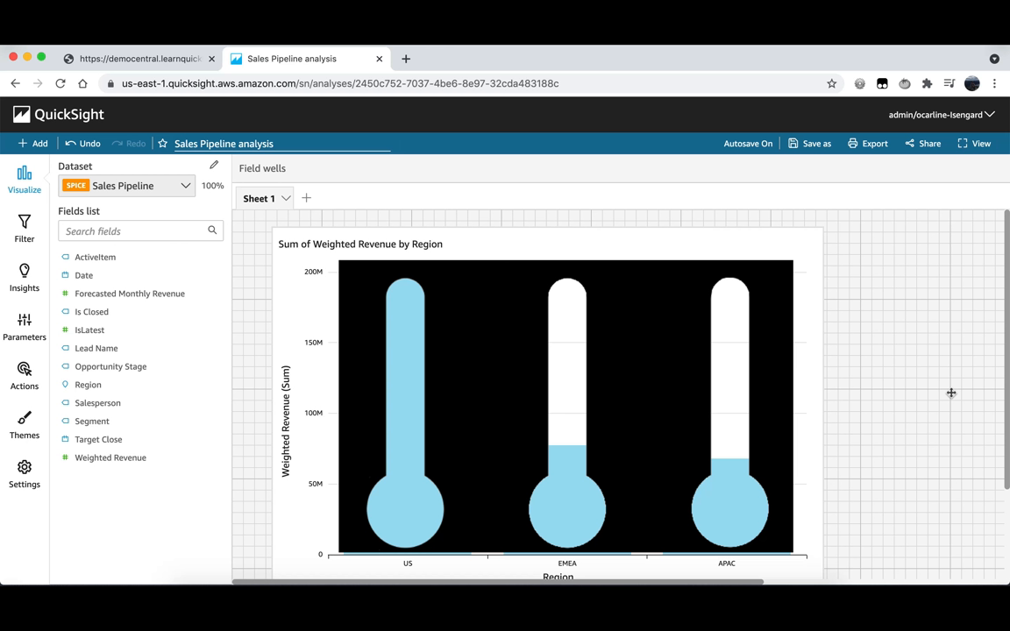